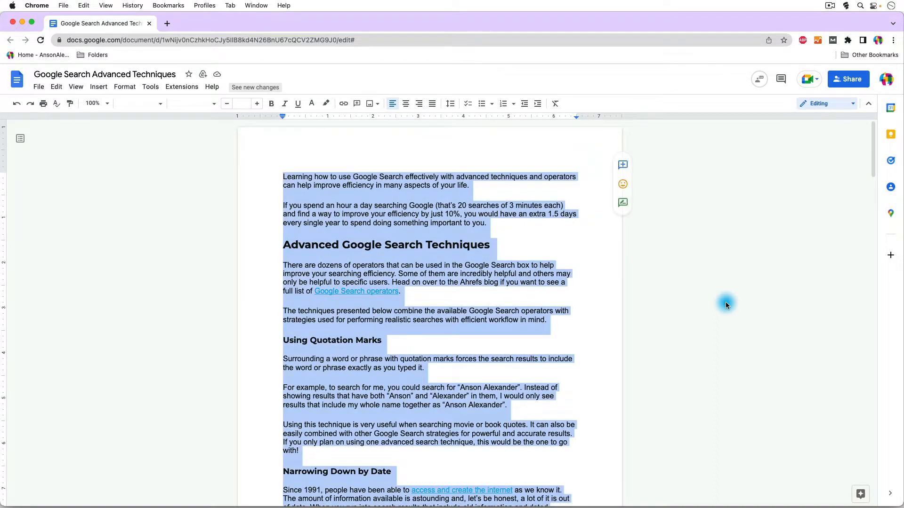
{"action": "mouse_move", "coordinate": [540, 184]}
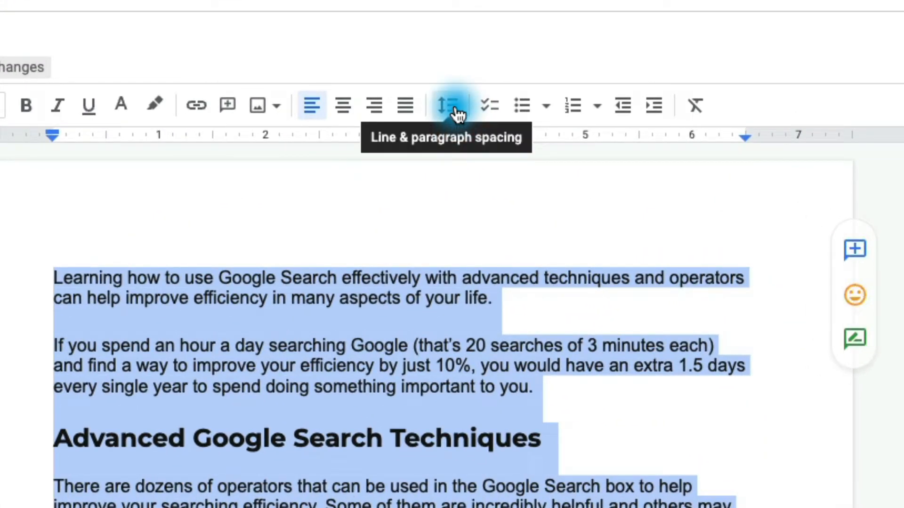
- Apply Double line spacing to the selected document text
{"action": "left_click", "coordinate": [450, 105]}
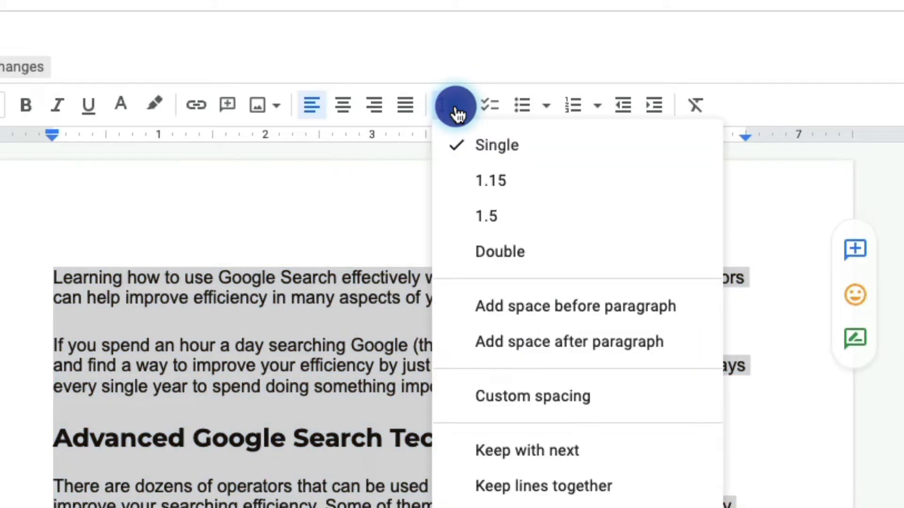
{"action": "mouse_move", "coordinate": [602, 260]}
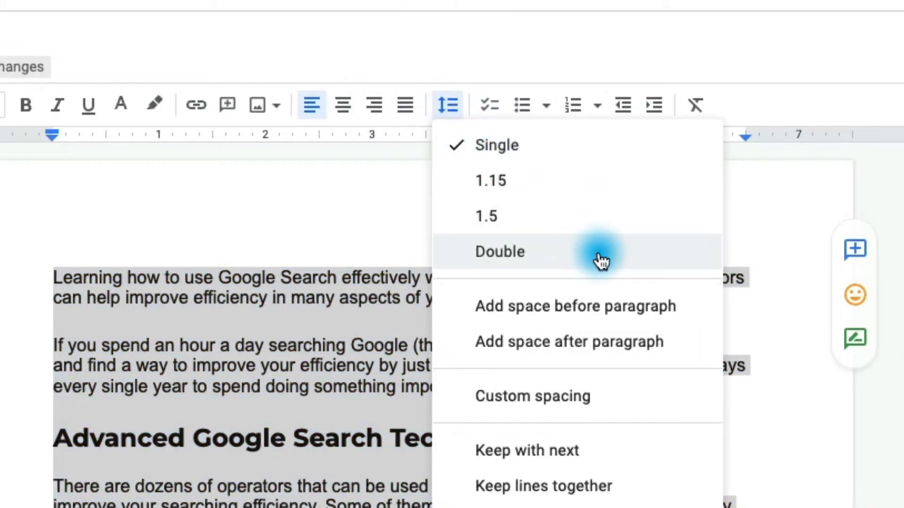
{"action": "left_click", "coordinate": [499, 251]}
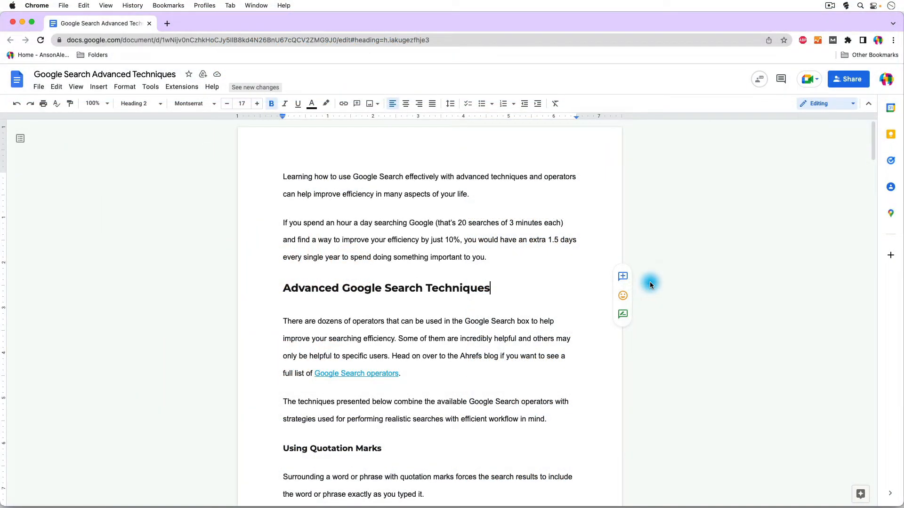
- Revert the article to single spacing and select all of its text with Cmd+A
{"action": "scroll", "scroll_direction": "down", "scroll_amount": 3}
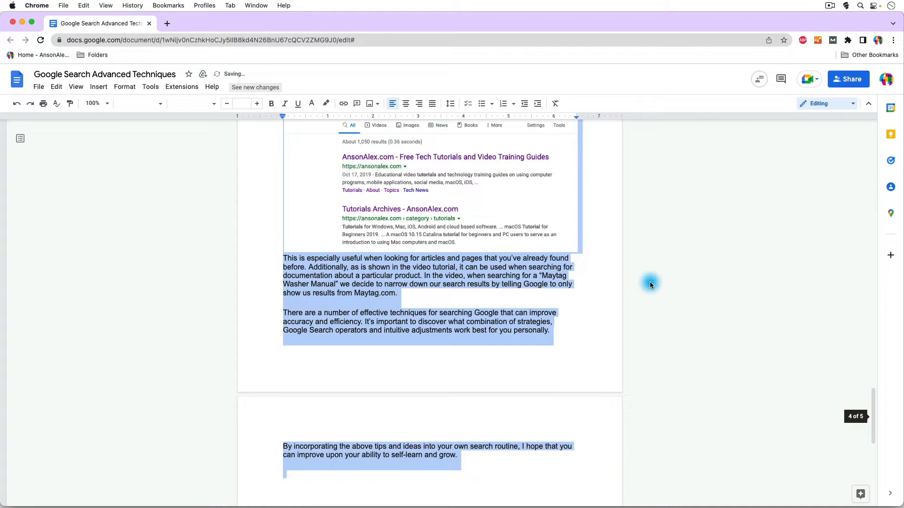
{"action": "scroll", "scroll_direction": "up", "scroll_amount": 3}
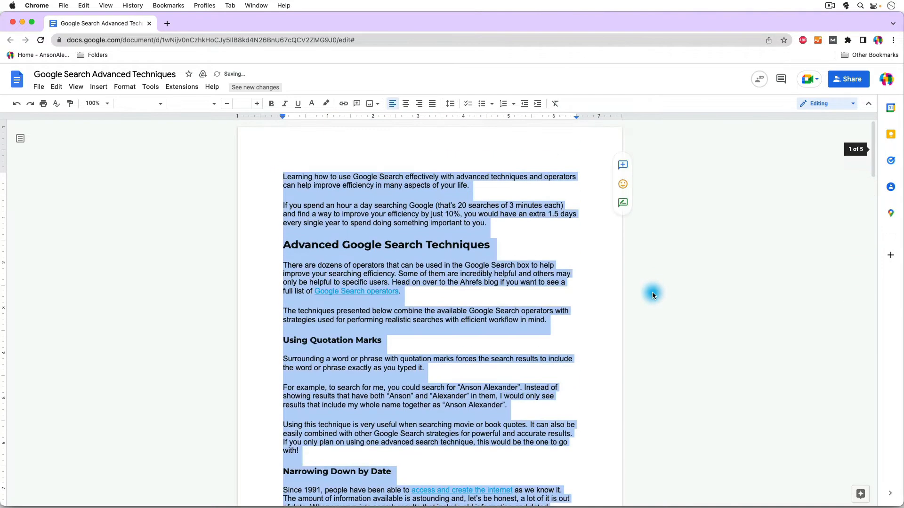
{"action": "left_click", "coordinate": [540, 245]}
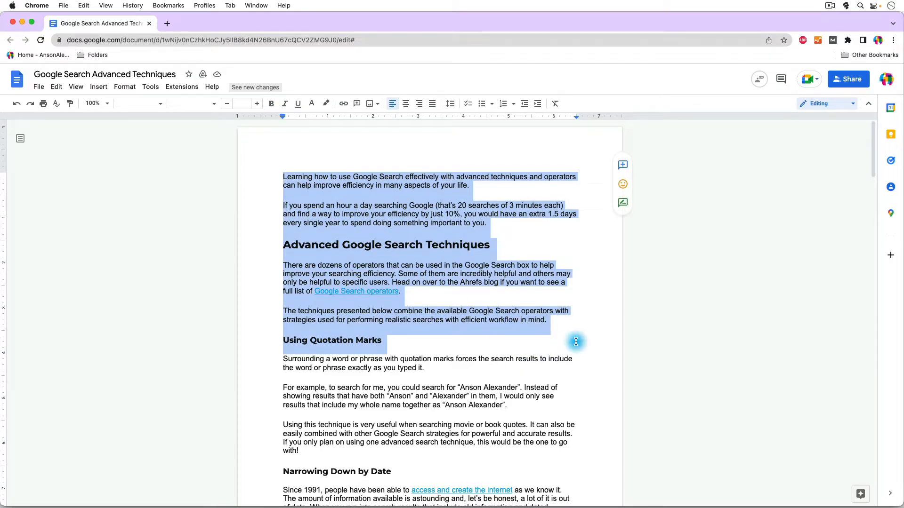
{"action": "key", "text": "cmd+a"}
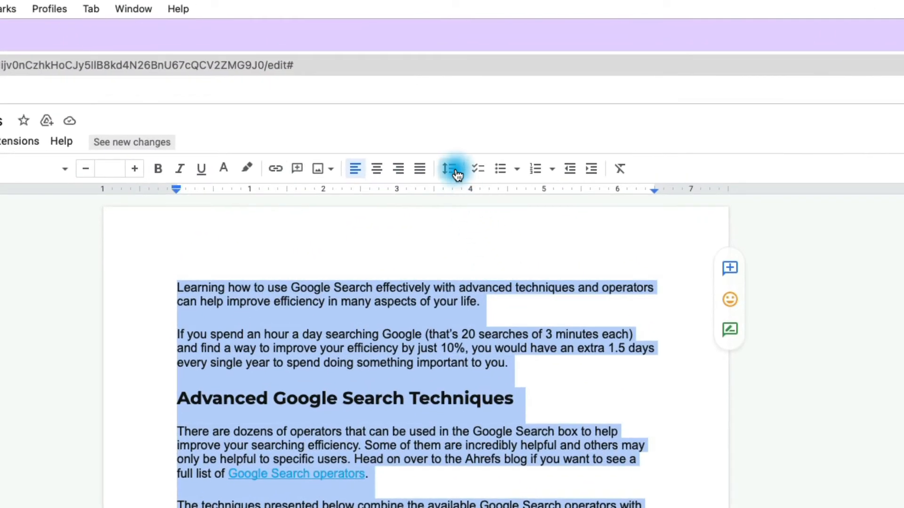
- Open Custom spacing, showing line spacing 1 with 0 pt before and 18 pt after
{"action": "left_click", "coordinate": [448, 168]}
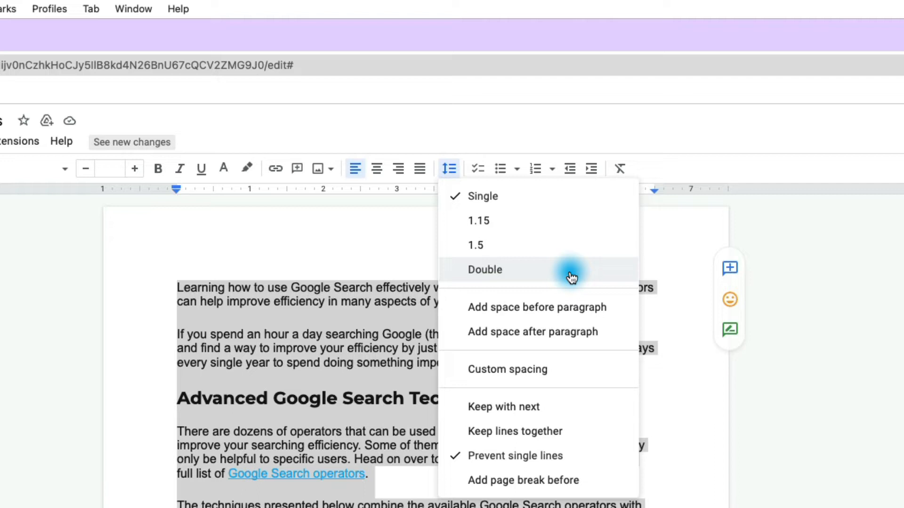
{"action": "mouse_move", "coordinate": [597, 312]}
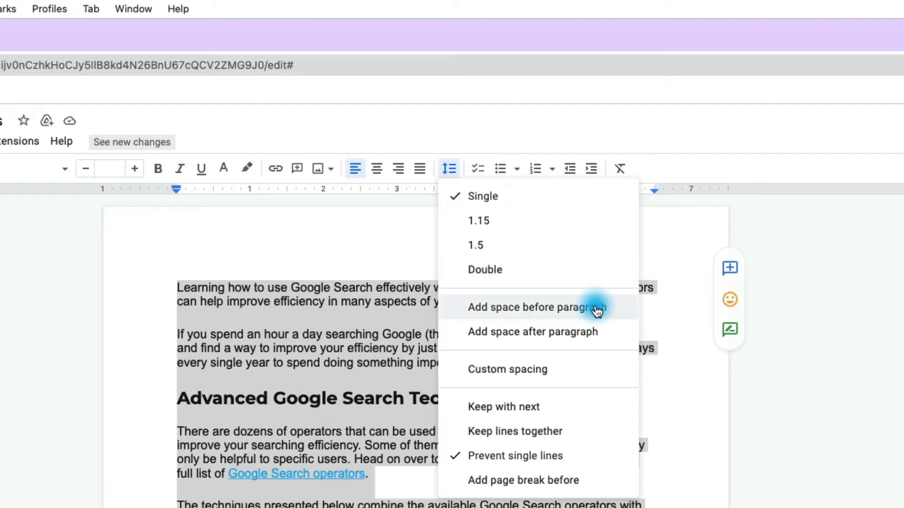
{"action": "mouse_move", "coordinate": [597, 369]}
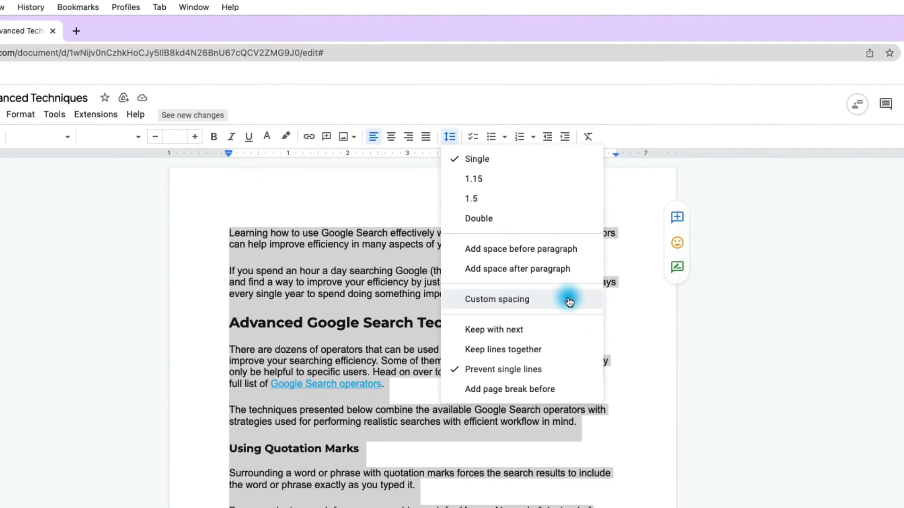
{"action": "left_click", "coordinate": [498, 300]}
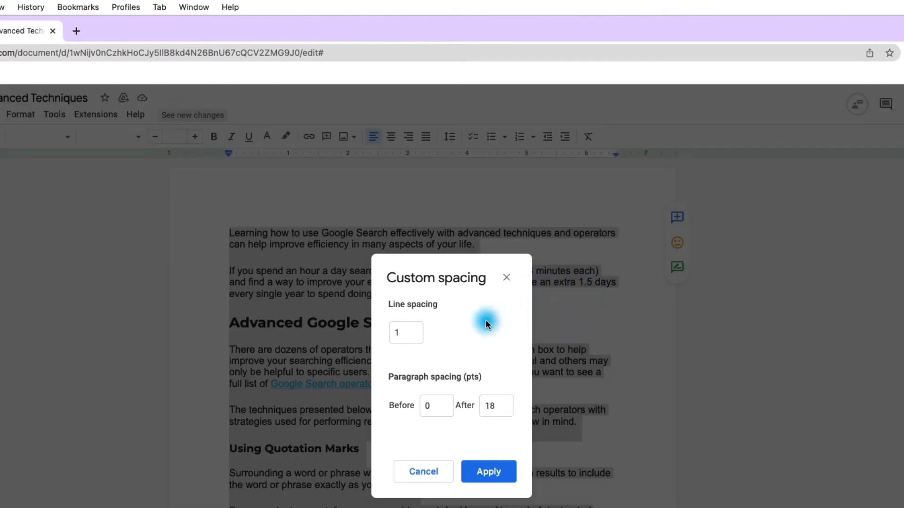
{"action": "mouse_move", "coordinate": [448, 334]}
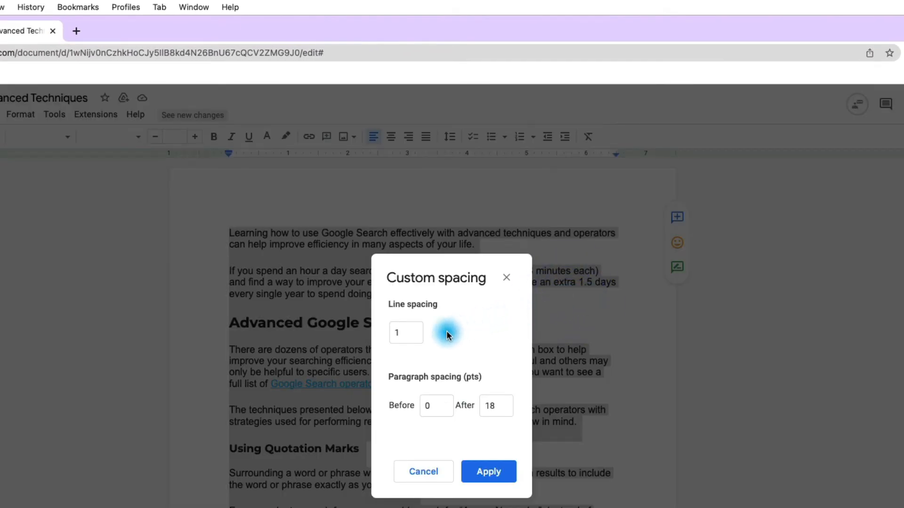
- Apply custom spacing of 4.3 lines with 12 pt before and 24 pt after paragraphs
{"action": "left_click", "coordinate": [405, 333]}
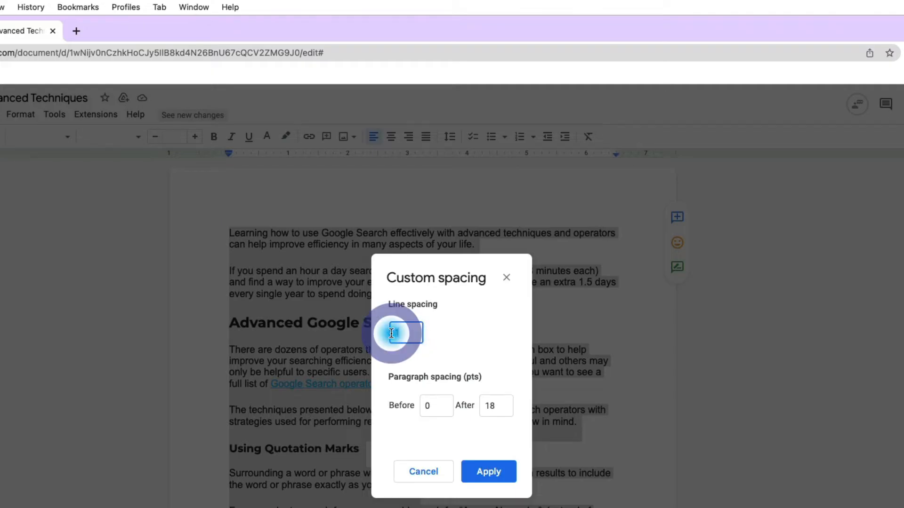
{"action": "type", "text": "4"}
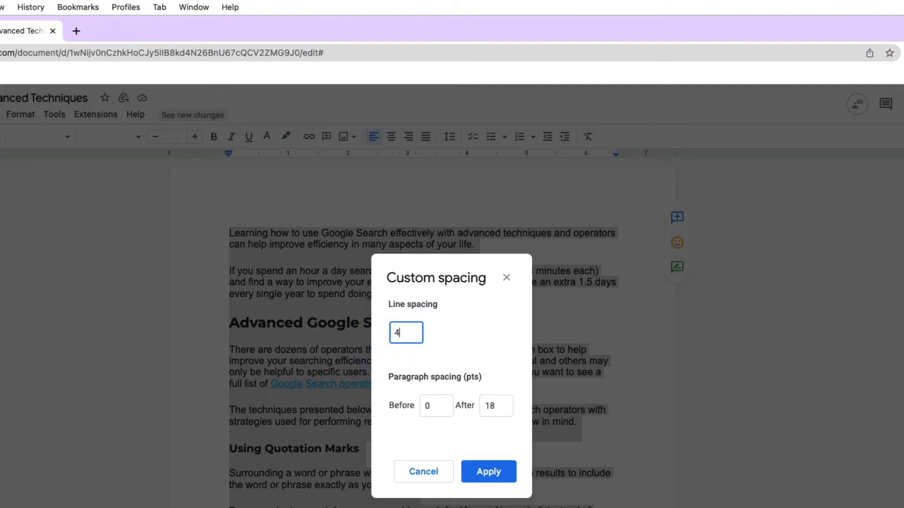
{"action": "type", "text": ".3"}
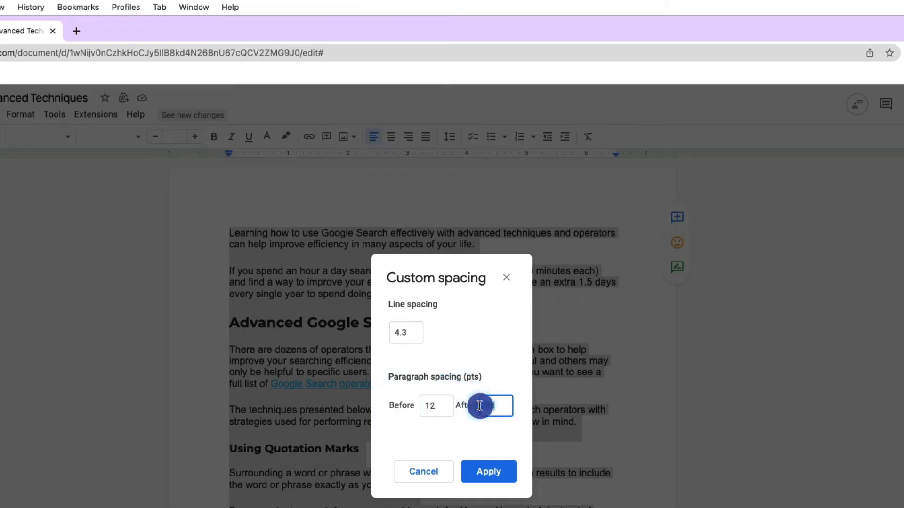
{"action": "type", "text": "24"}
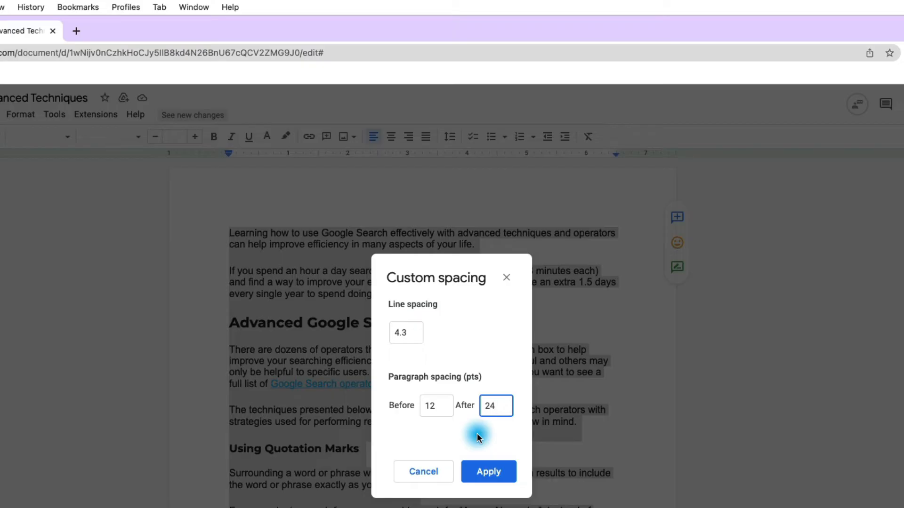
{"action": "left_click", "coordinate": [489, 471]}
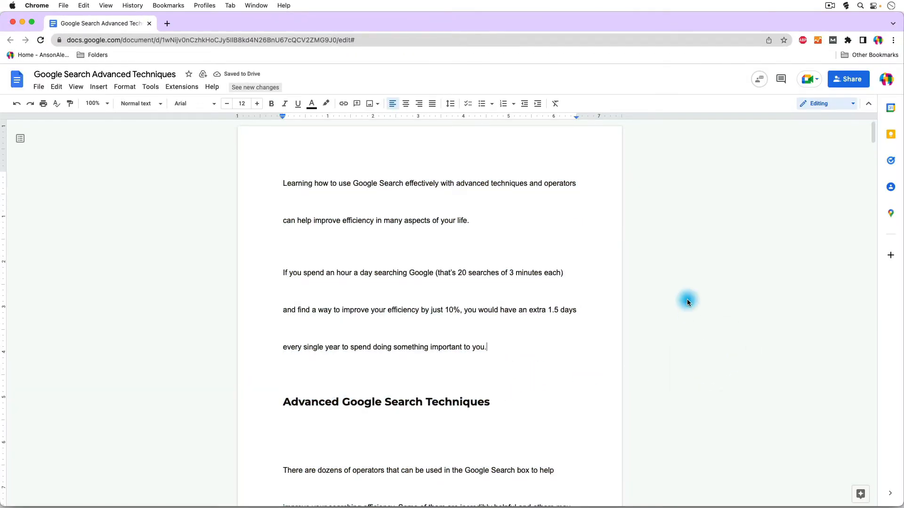
- Return to the top with all text selected and open the Format menu
{"action": "scroll", "scroll_direction": "down", "scroll_amount": 3}
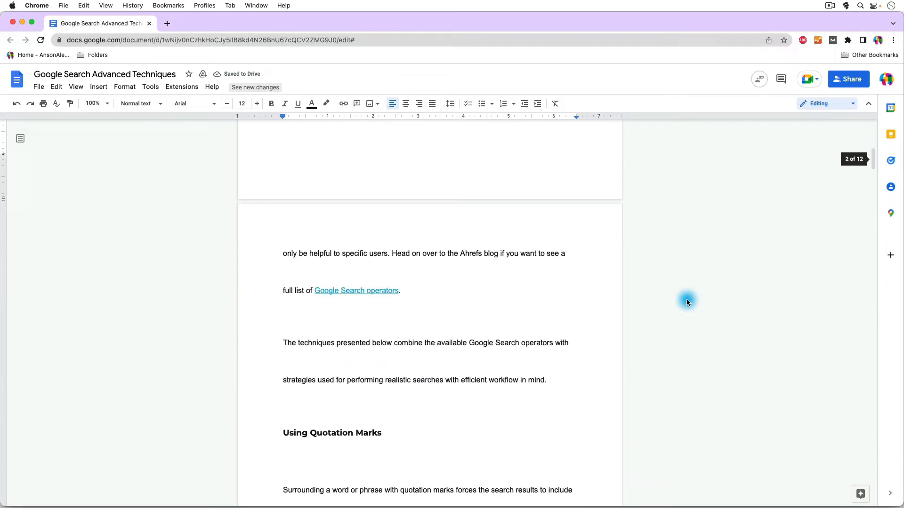
{"action": "scroll", "scroll_direction": "up", "scroll_amount": 3}
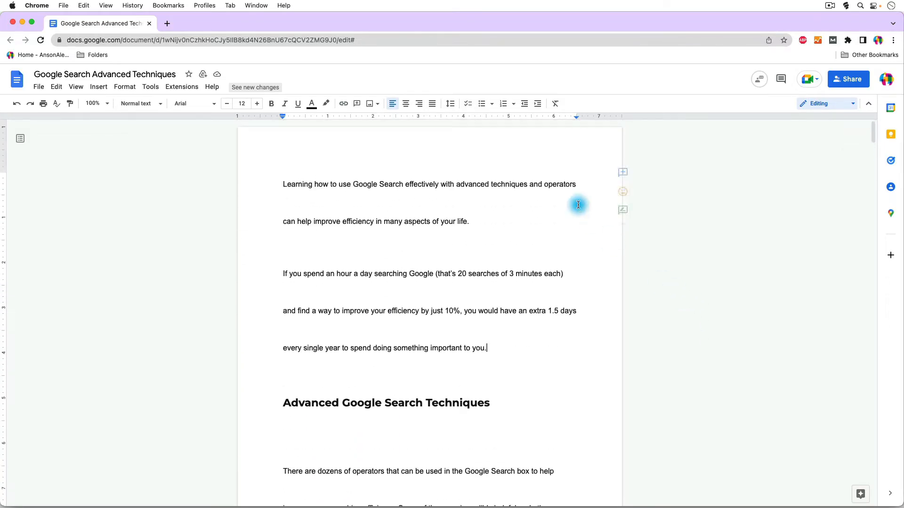
{"action": "mouse_move", "coordinate": [475, 185]}
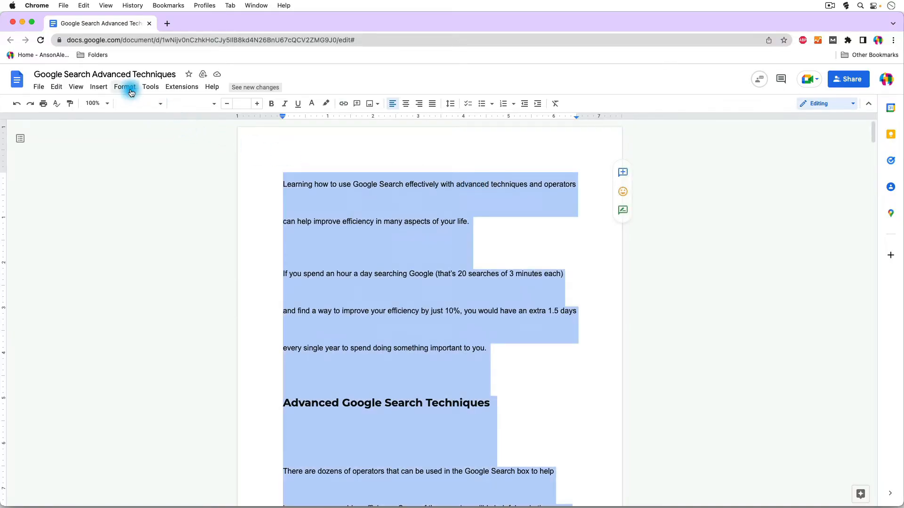
{"action": "left_click", "coordinate": [124, 87]}
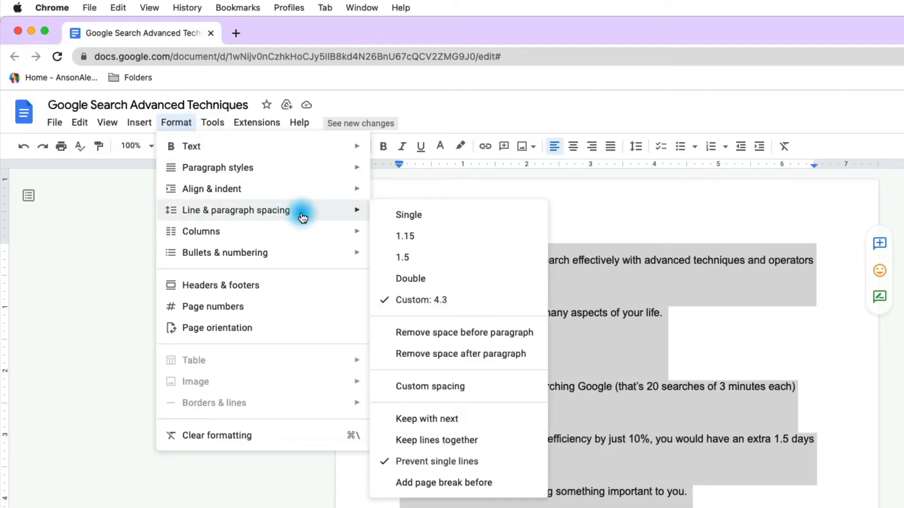
{"action": "mouse_move", "coordinate": [476, 227]}
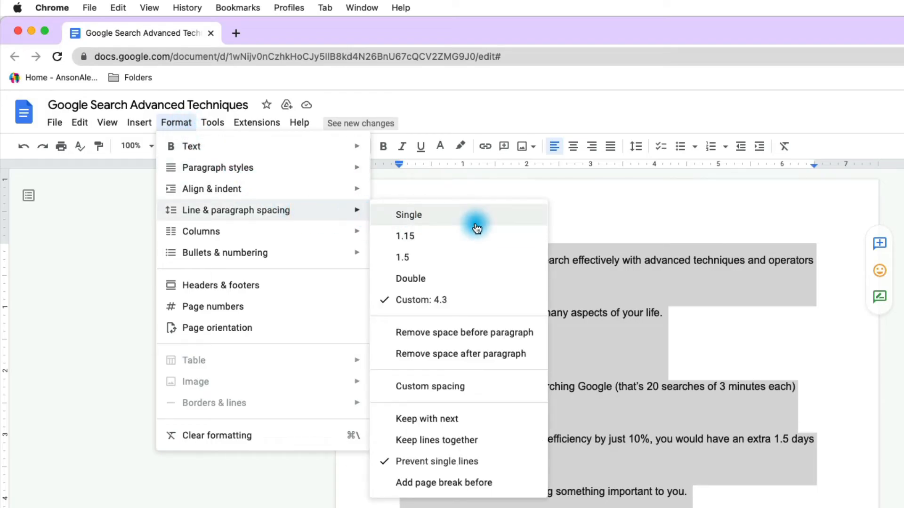
{"action": "mouse_move", "coordinate": [516, 300]}
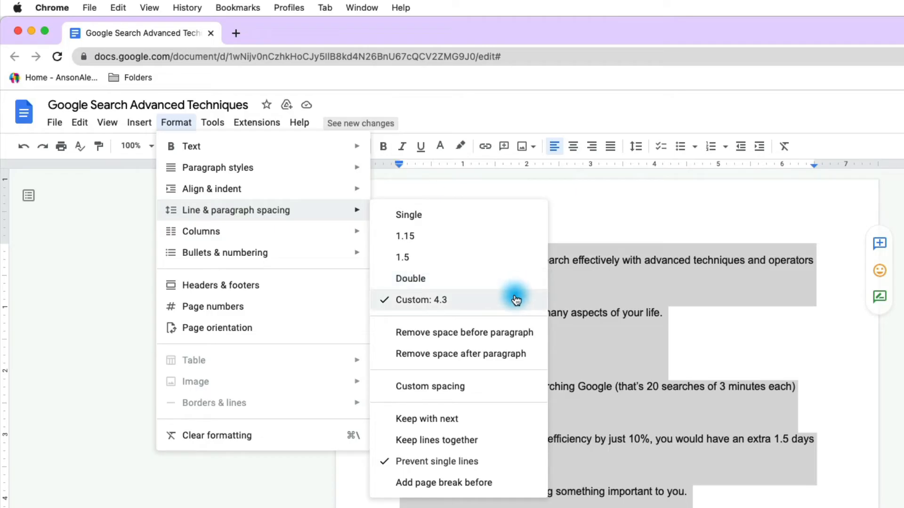
{"action": "mouse_move", "coordinate": [512, 327]}
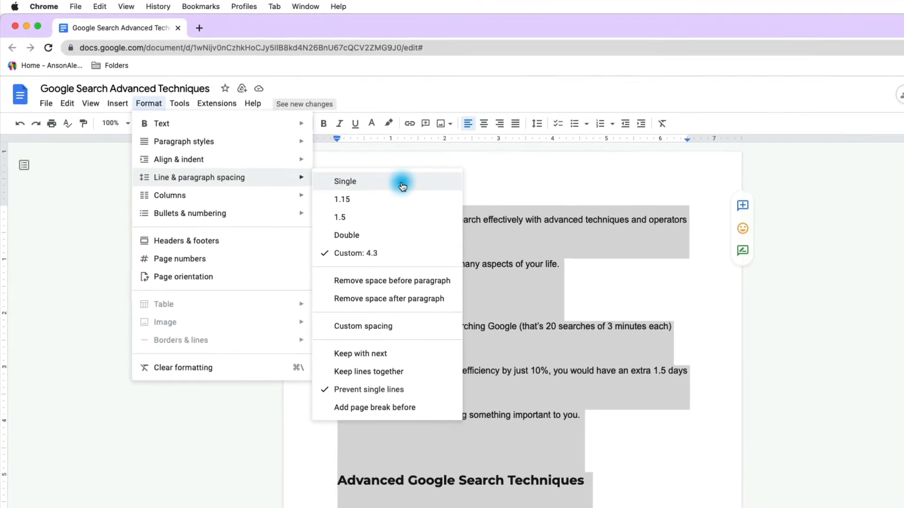
- Switch all selected text from 4.3 to Single line spacing via Format menu
{"action": "left_click", "coordinate": [344, 181]}
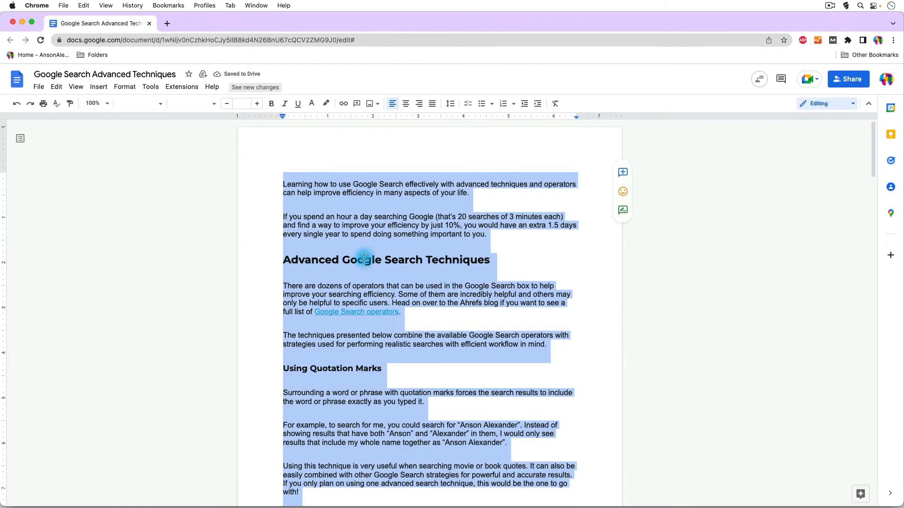
- Set the space after each paragraph to 0 so single-spaced text has no gaps
{"action": "left_click", "coordinate": [339, 426]}
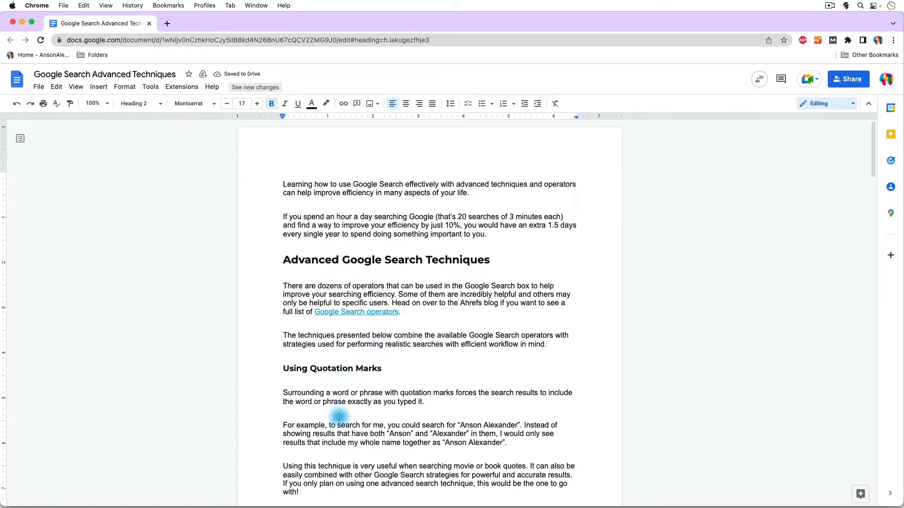
{"action": "left_click", "coordinate": [339, 417]}
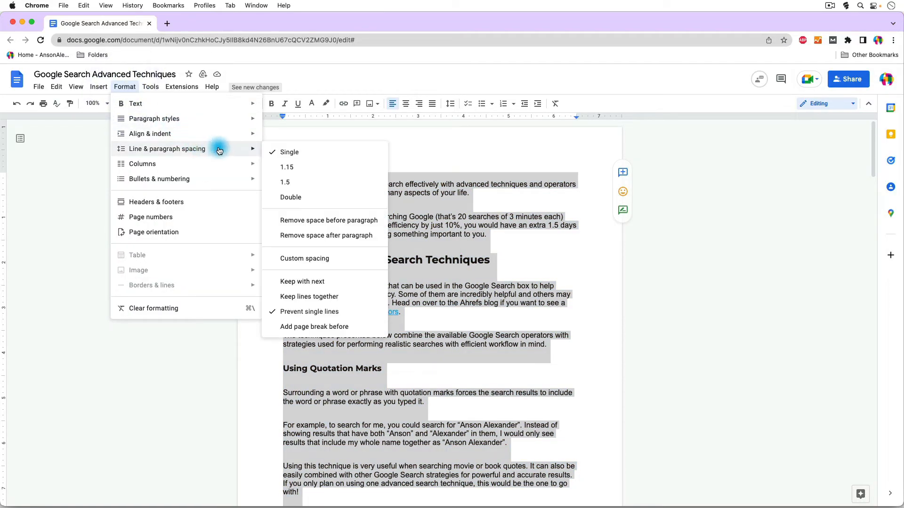
{"action": "mouse_move", "coordinate": [338, 253]}
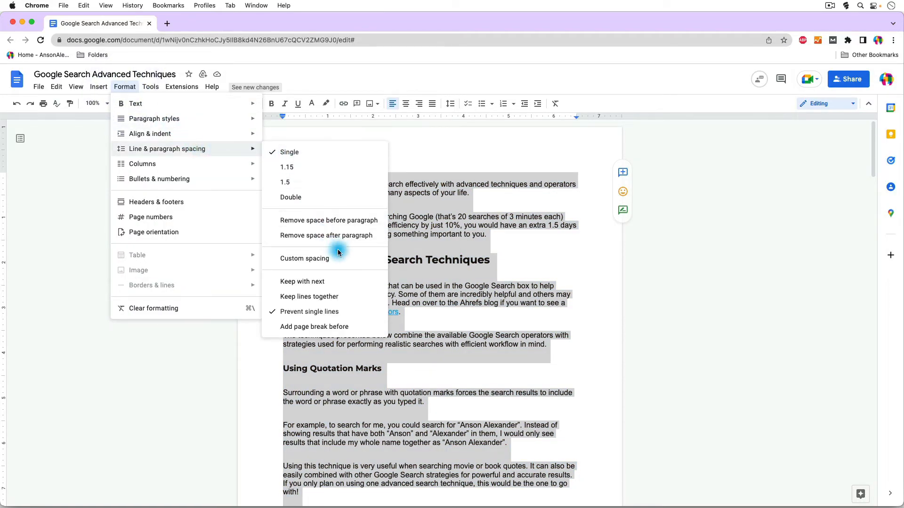
{"action": "left_click", "coordinate": [304, 258]}
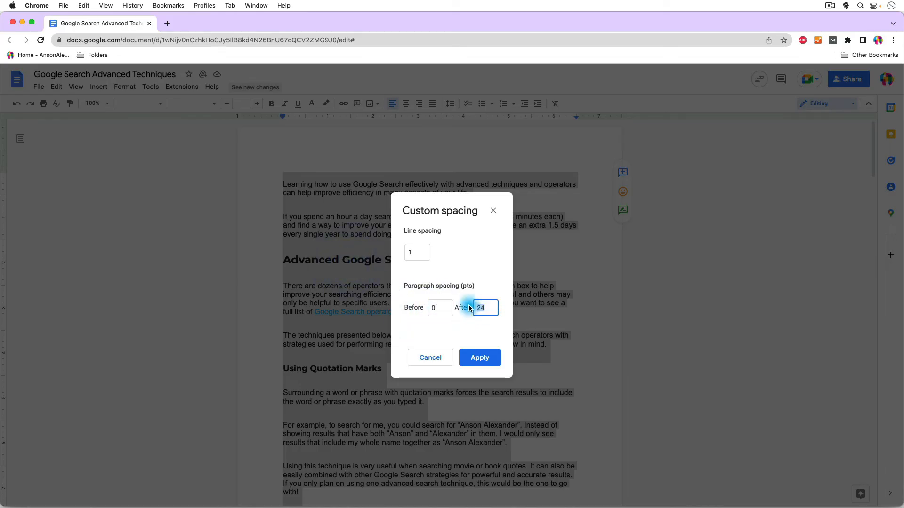
{"action": "left_click", "coordinate": [479, 358]}
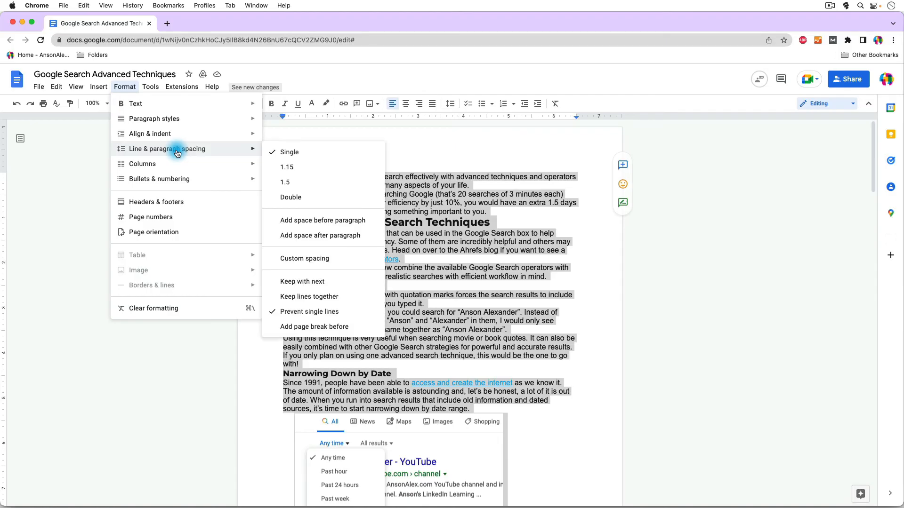
- Set 18 pt after each paragraph in Custom spacing and apply it
{"action": "left_click", "coordinate": [305, 258]}
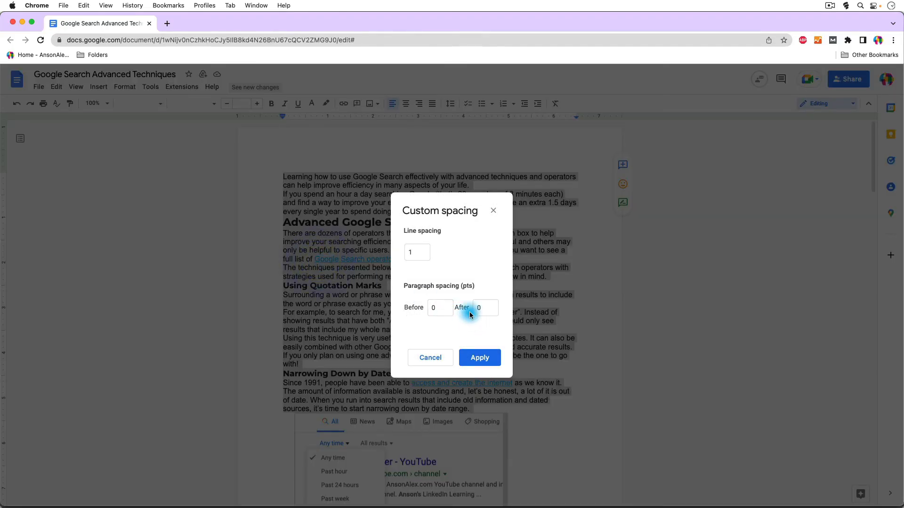
{"action": "type", "text": "18"}
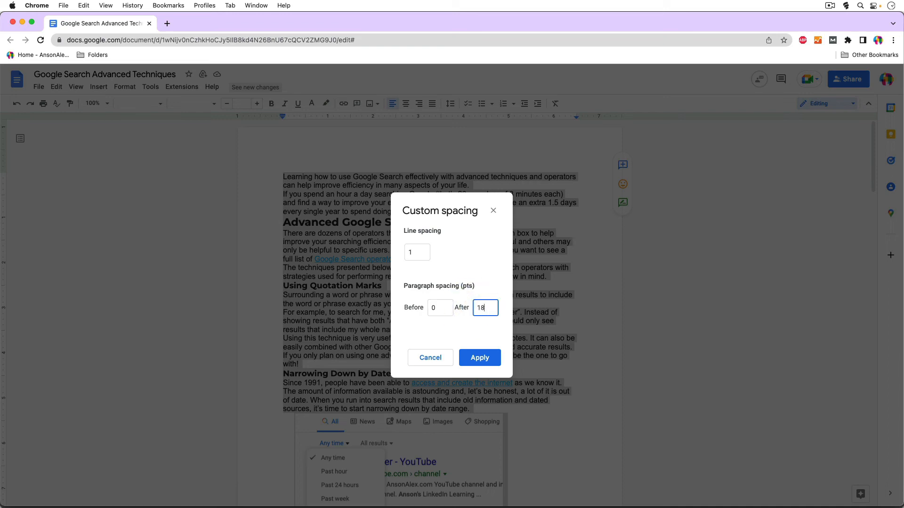
{"action": "left_click", "coordinate": [480, 357]}
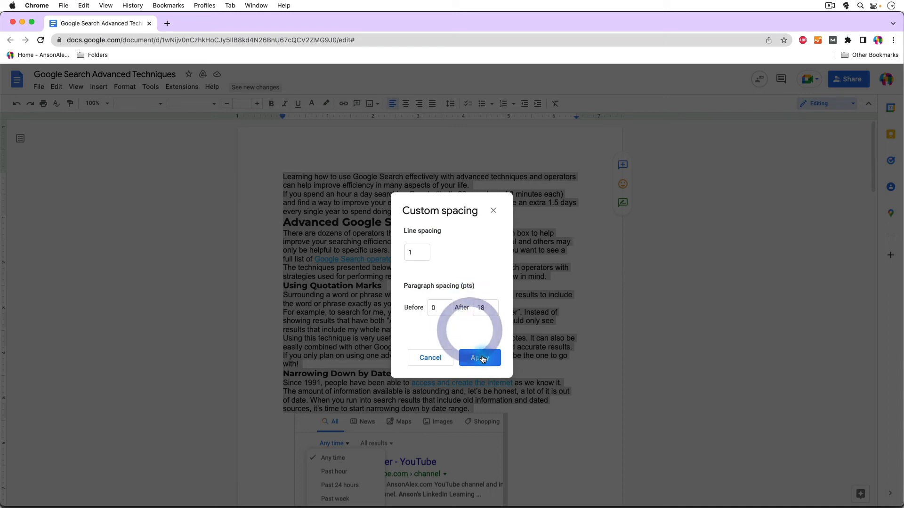
{"action": "left_click", "coordinate": [479, 357]}
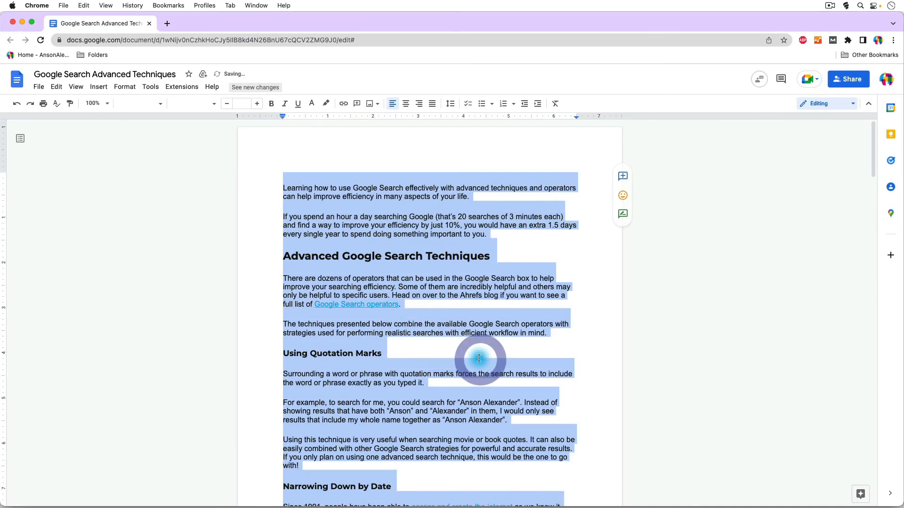
- Deselect the text and show the spacing options confirming Single line spacing
{"action": "left_click", "coordinate": [570, 324]}
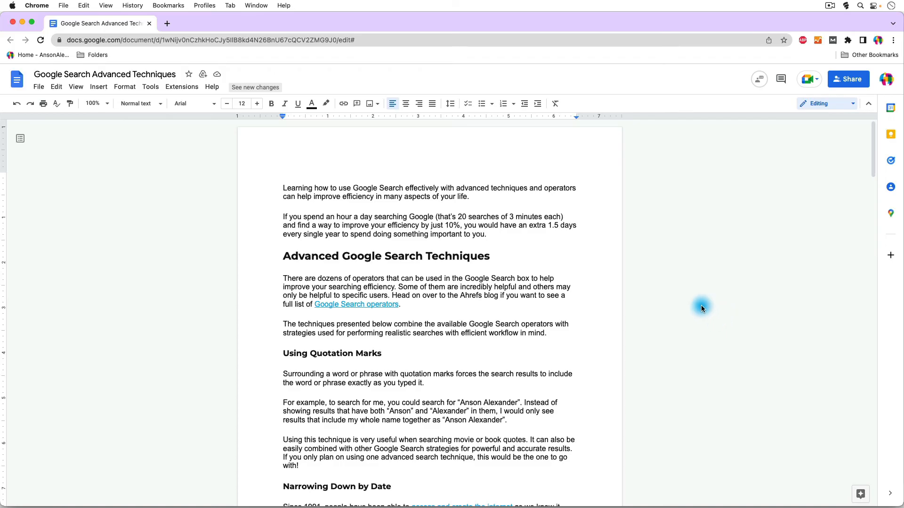
{"action": "left_click", "coordinate": [453, 104]}
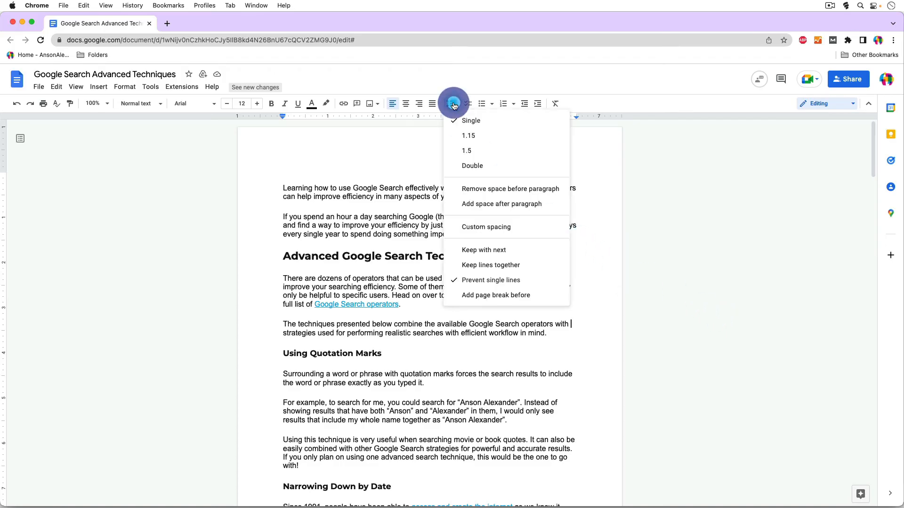